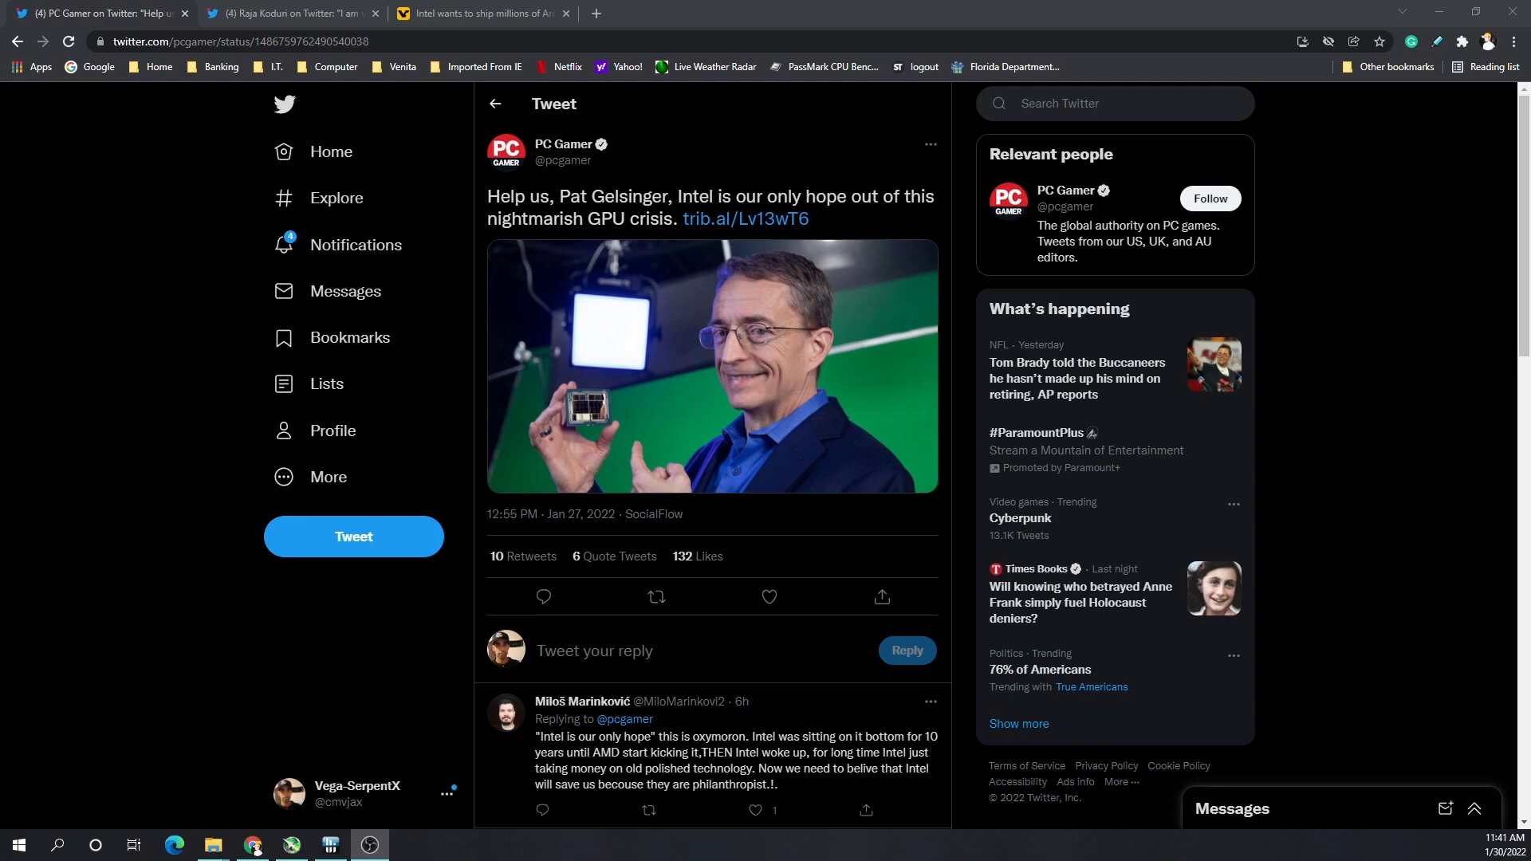
mouse_move(1362, 488)
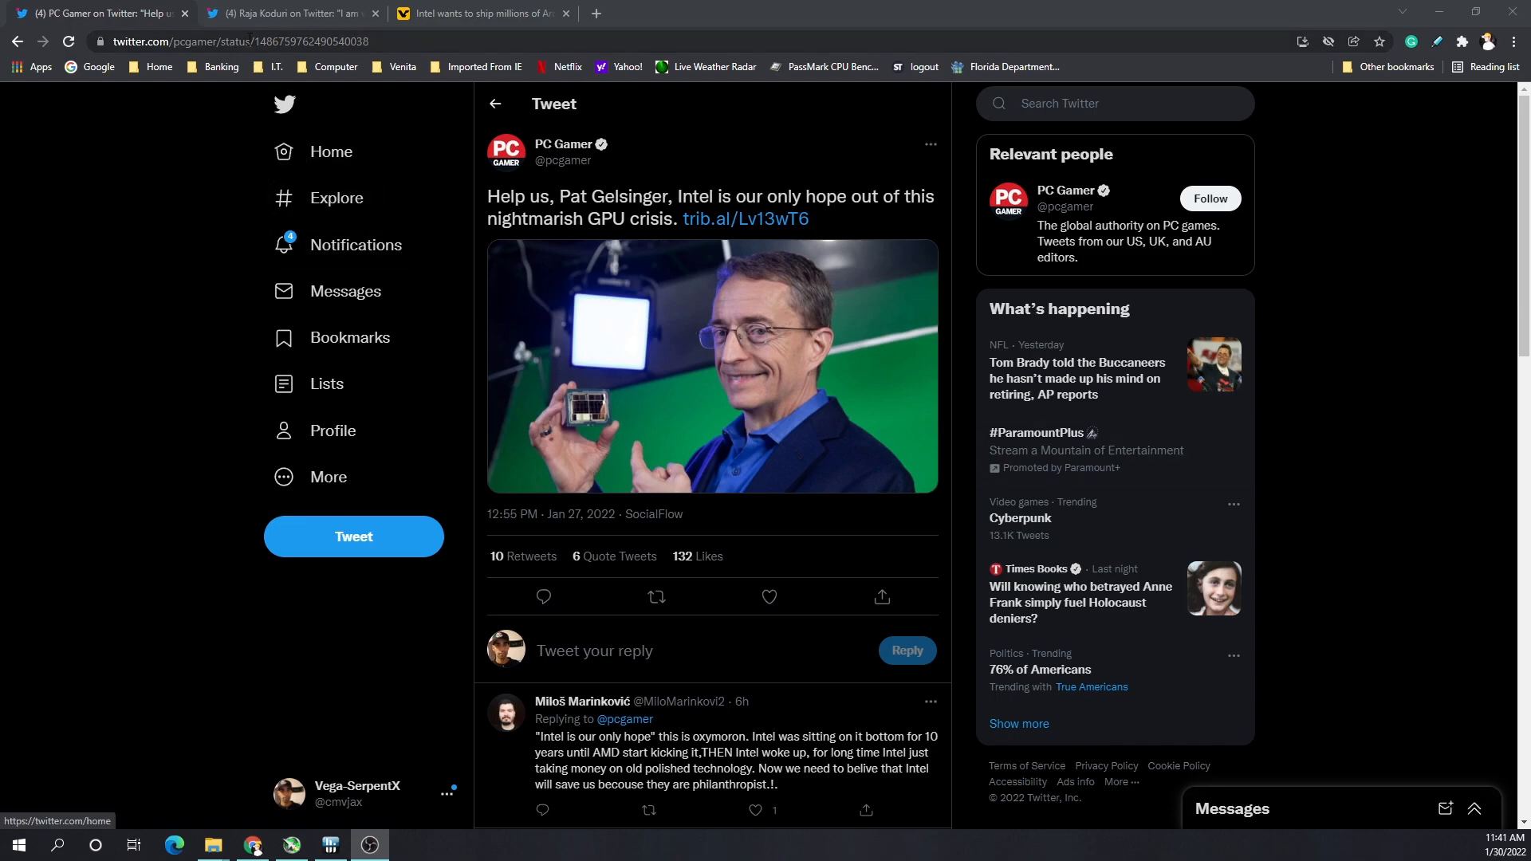
Bring up Raja Koduri's reply tweet about getting millions of Arc GPUs to PC gamers
click(289, 13)
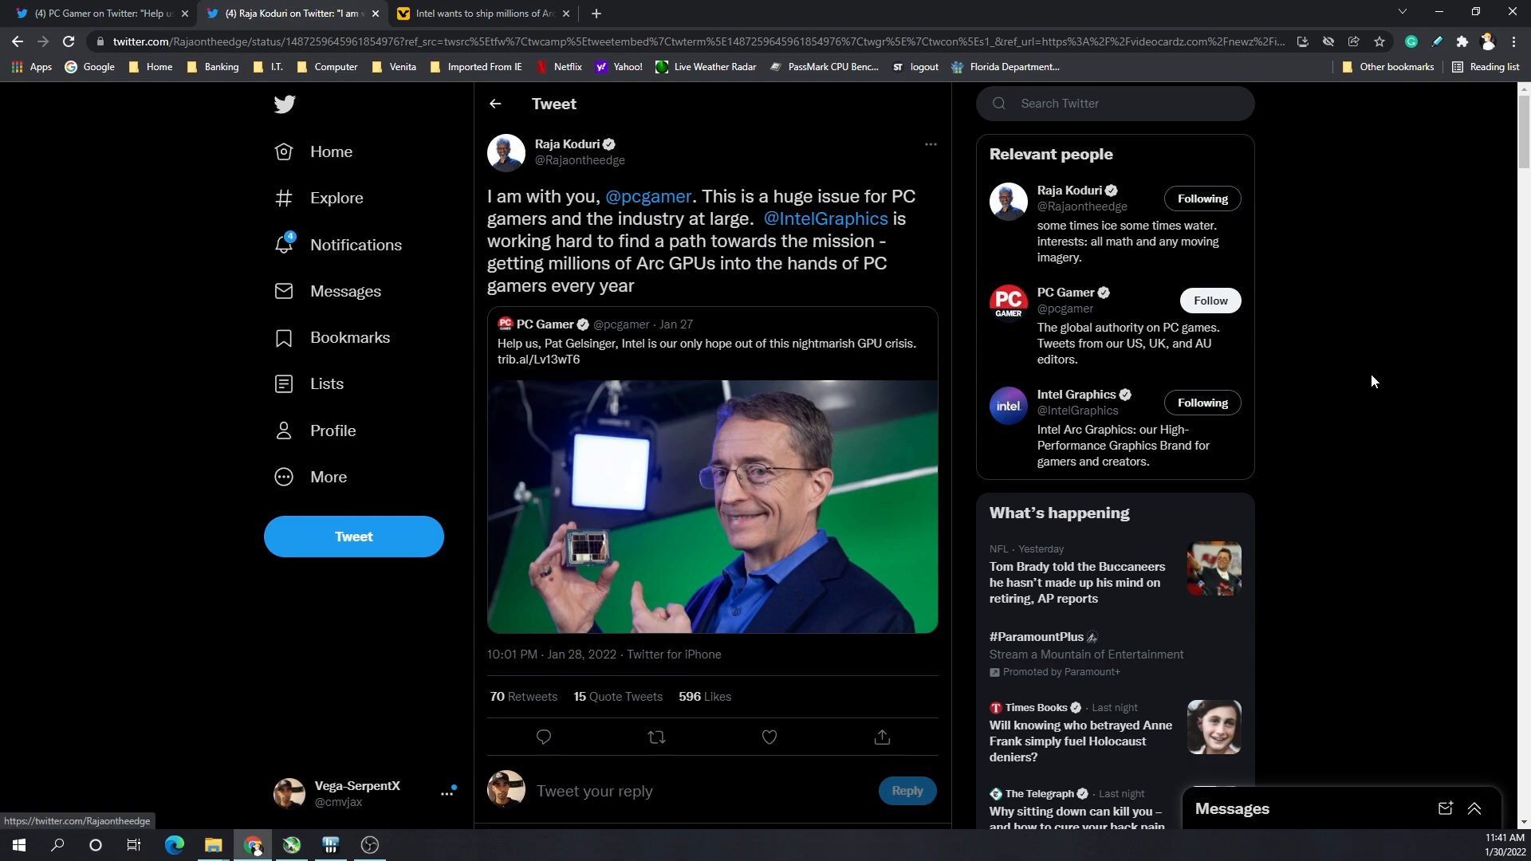
mouse_move(1396, 376)
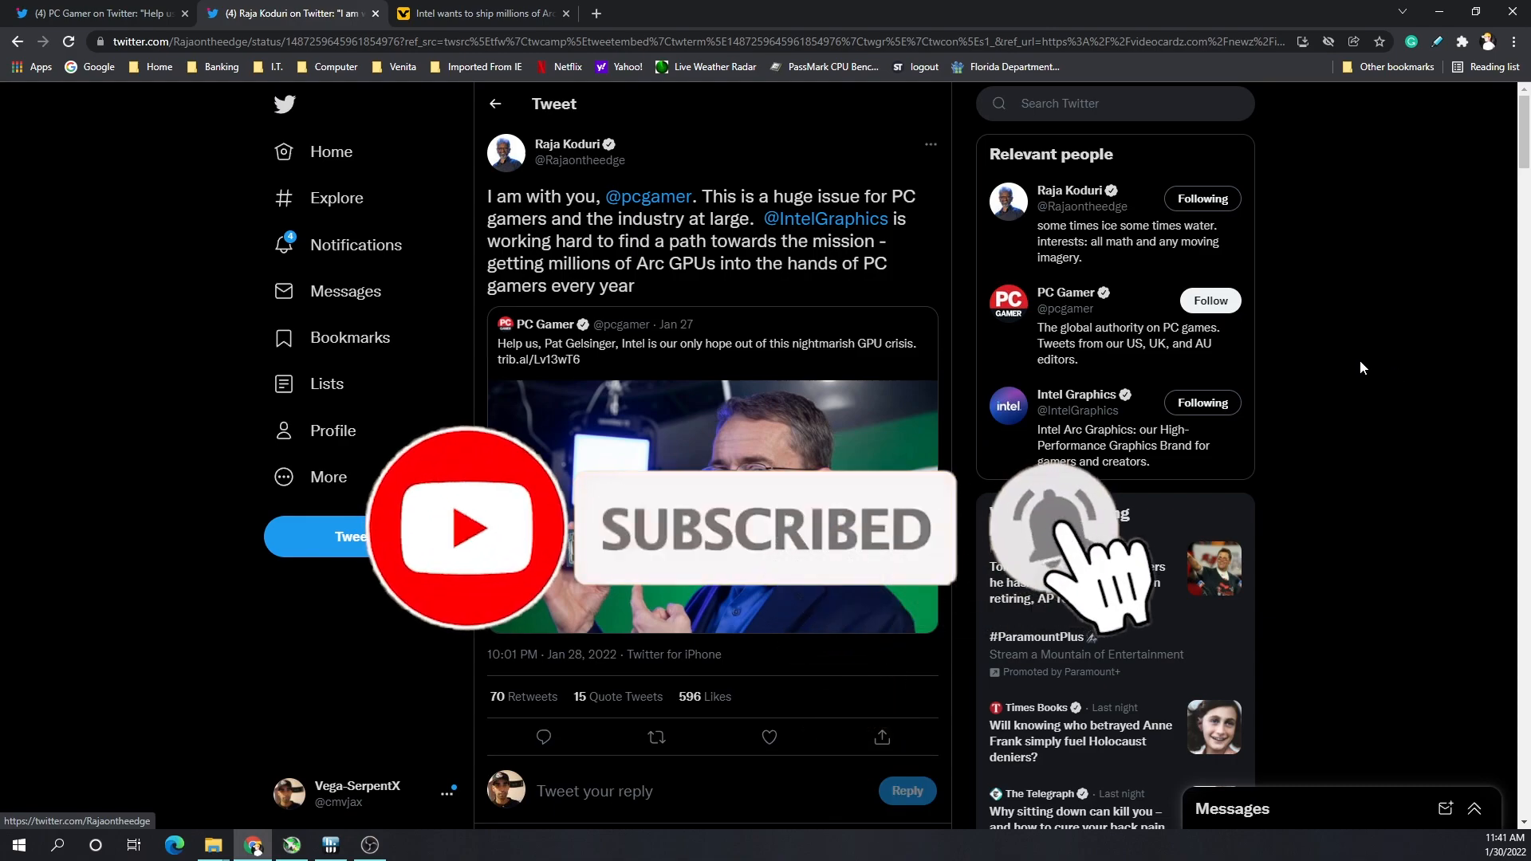
click(478, 13)
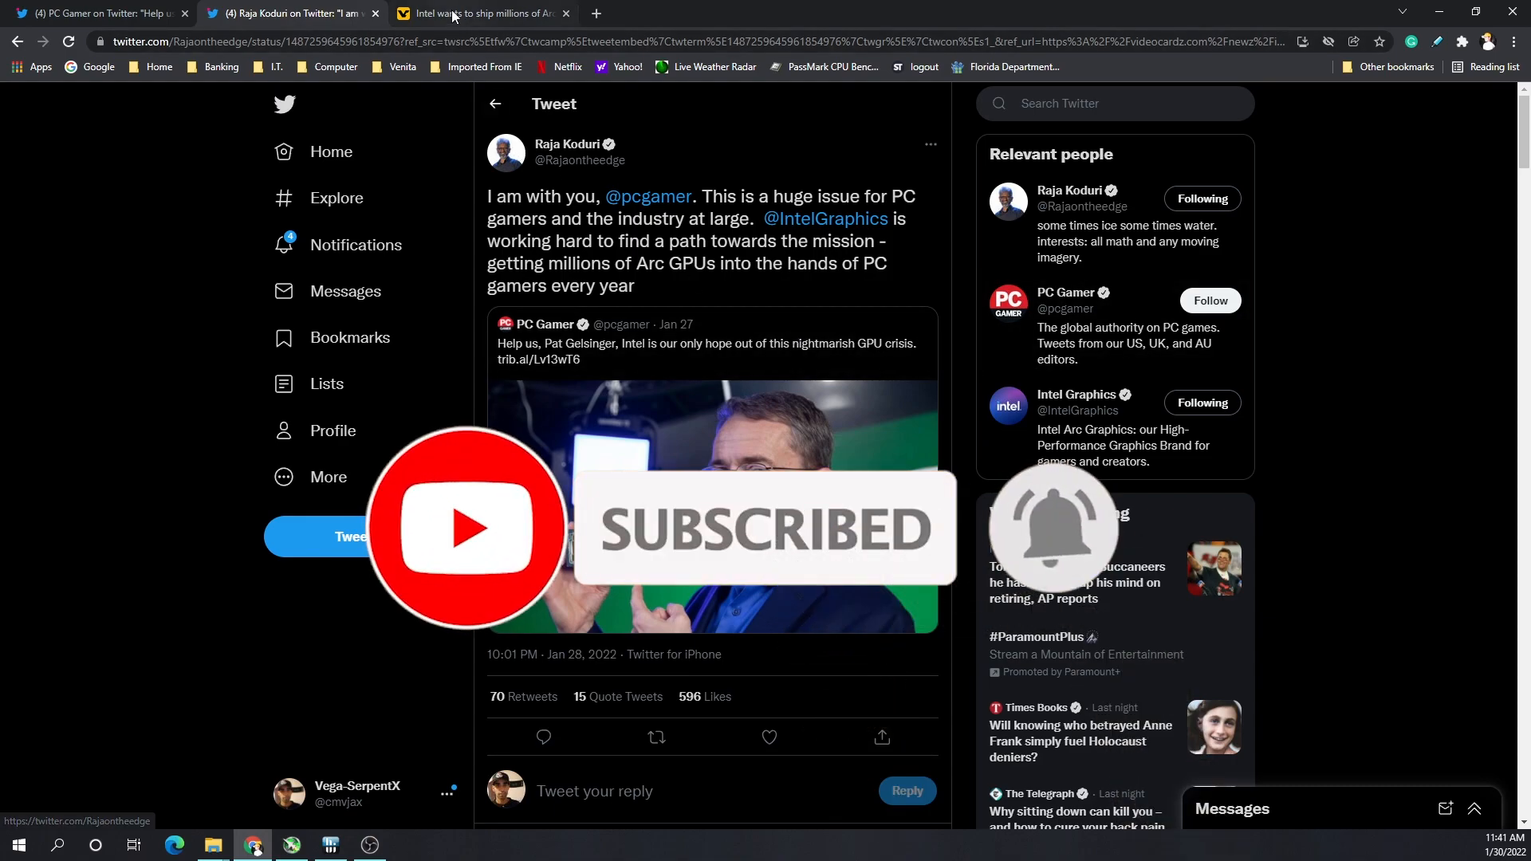
Read the VideoCardz article on Intel shipping millions of Arc GPUs down to Raja Koduri's embedded tweet
click(479, 13)
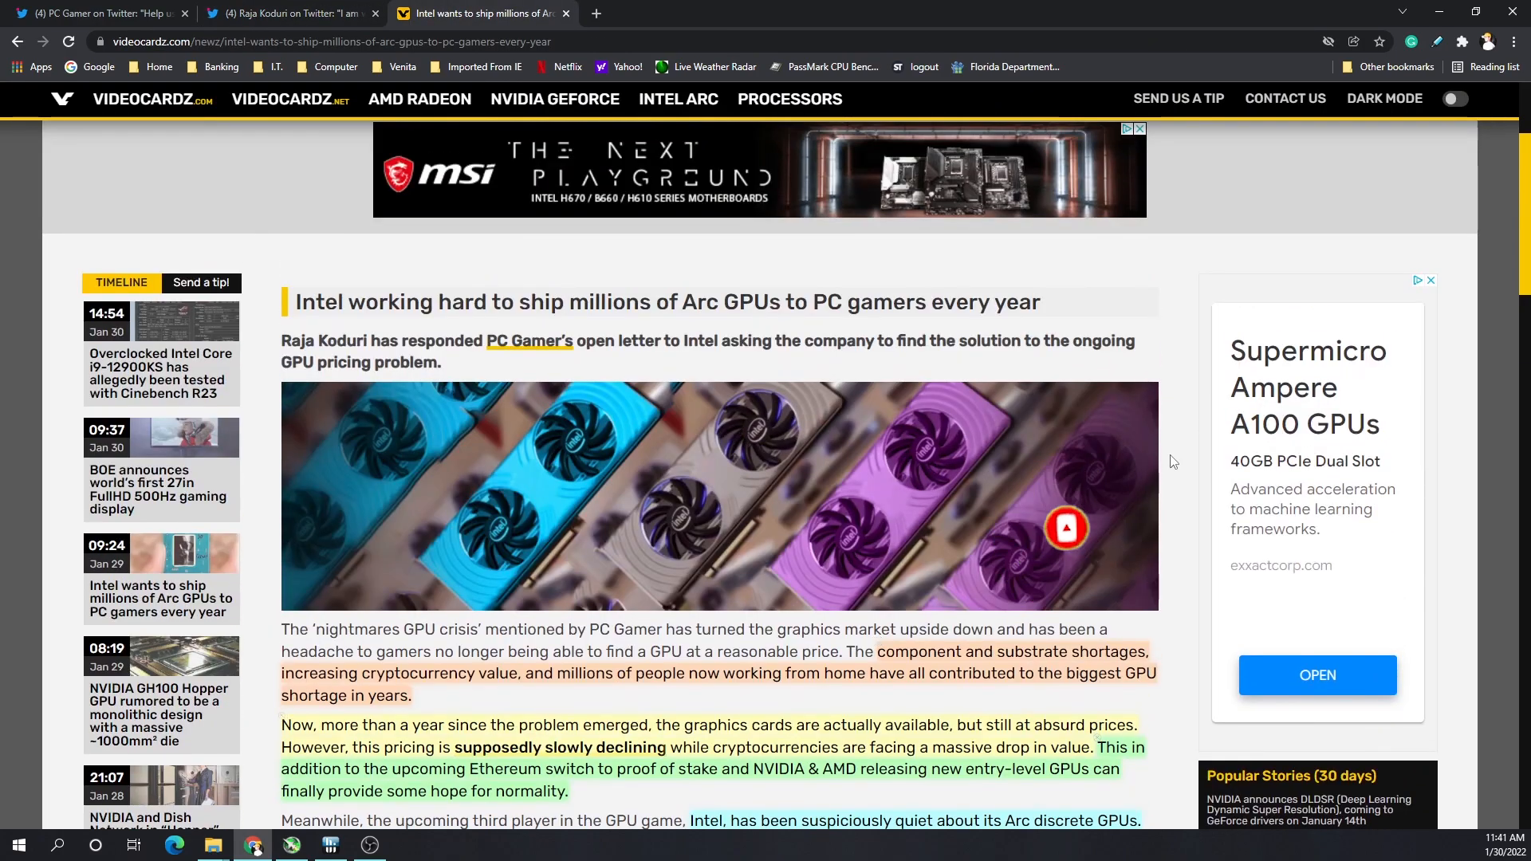
scroll(down, 3)
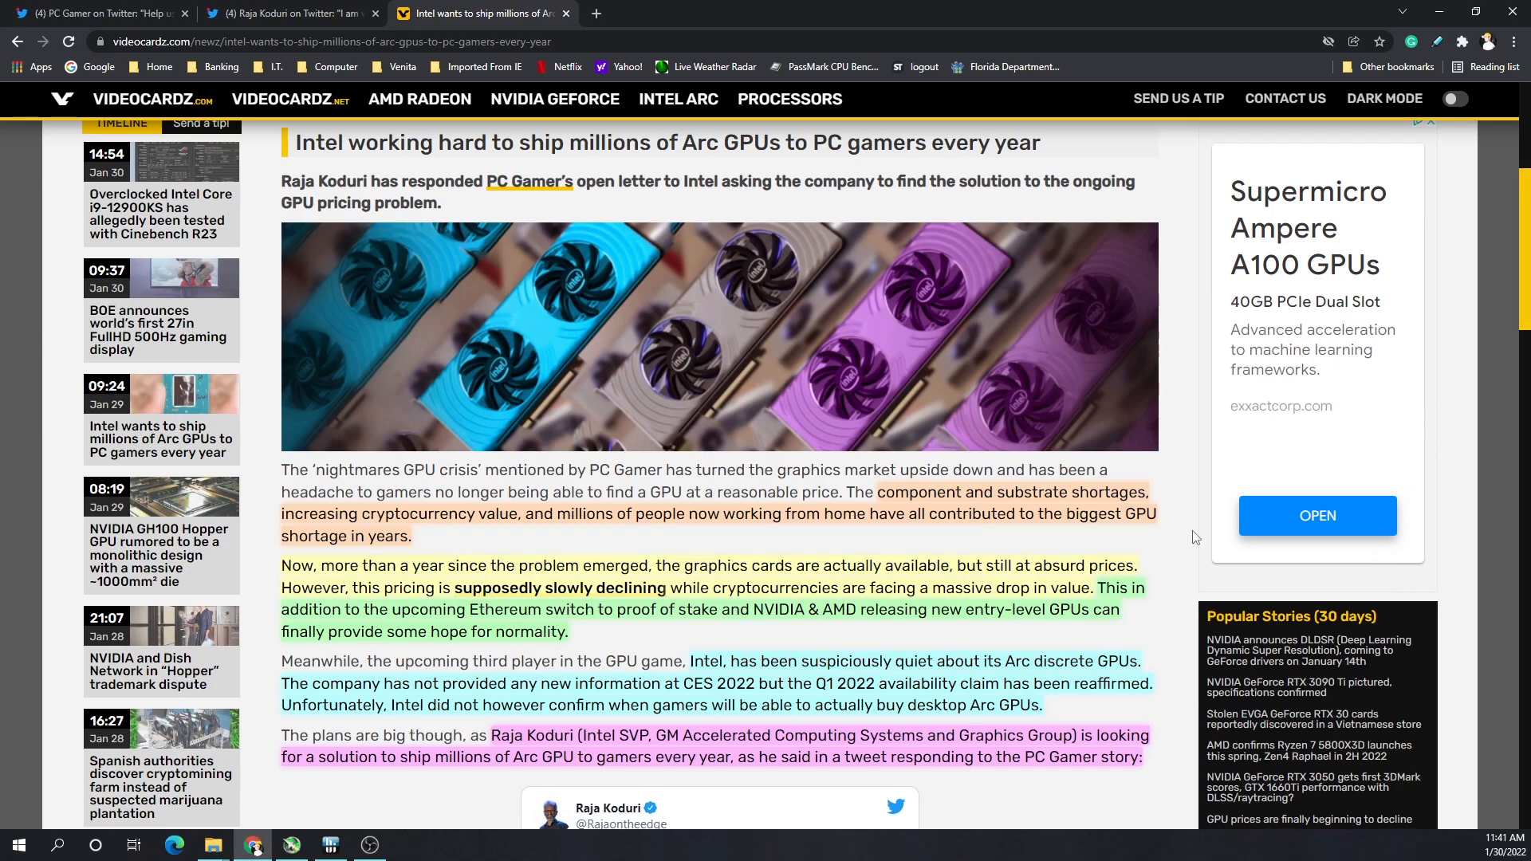
scroll(down, 3)
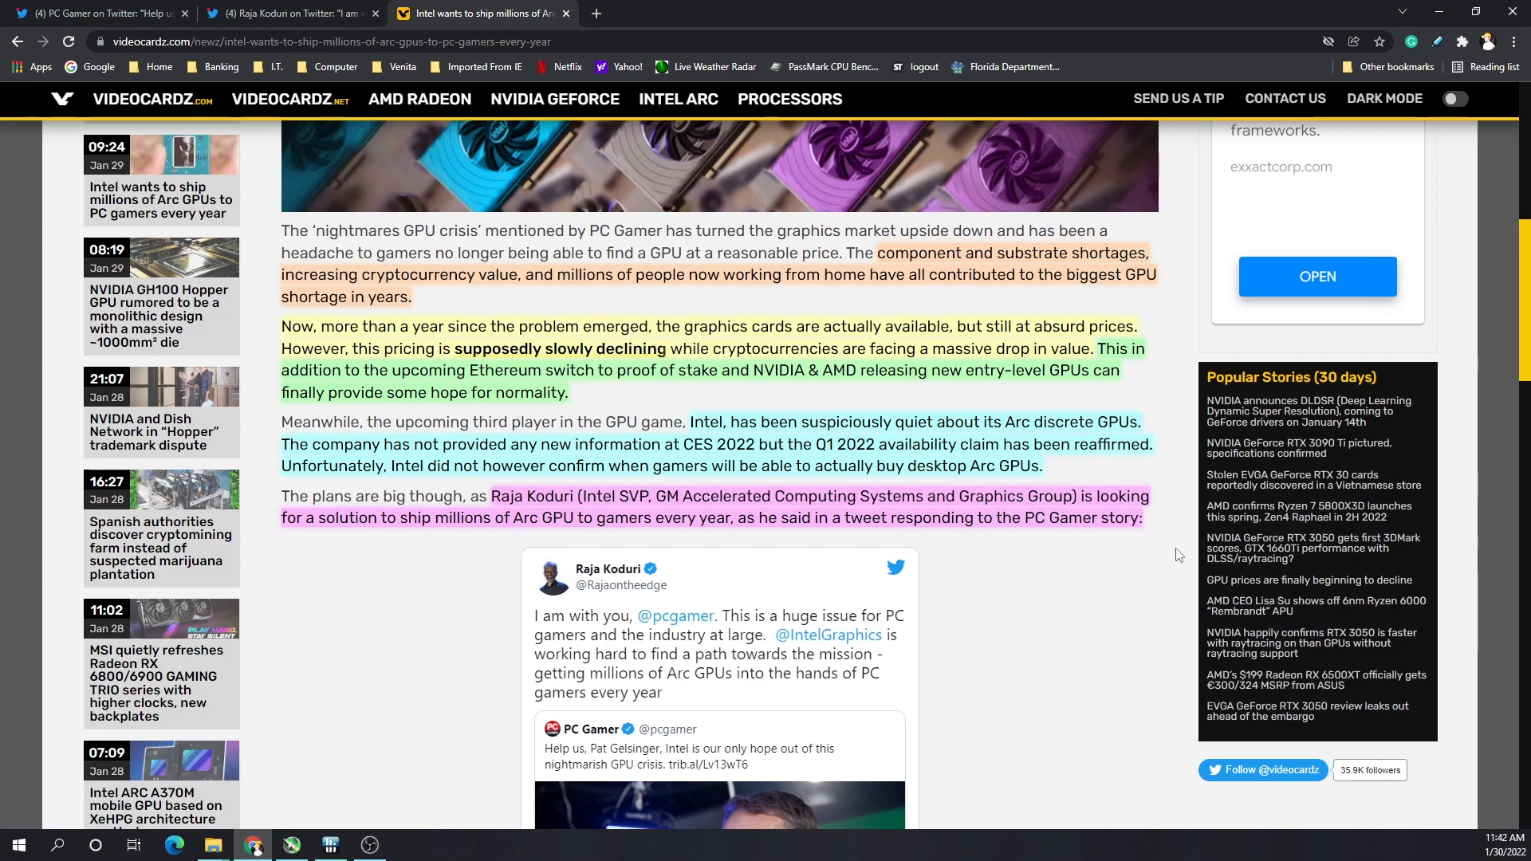
scroll(down, 3)
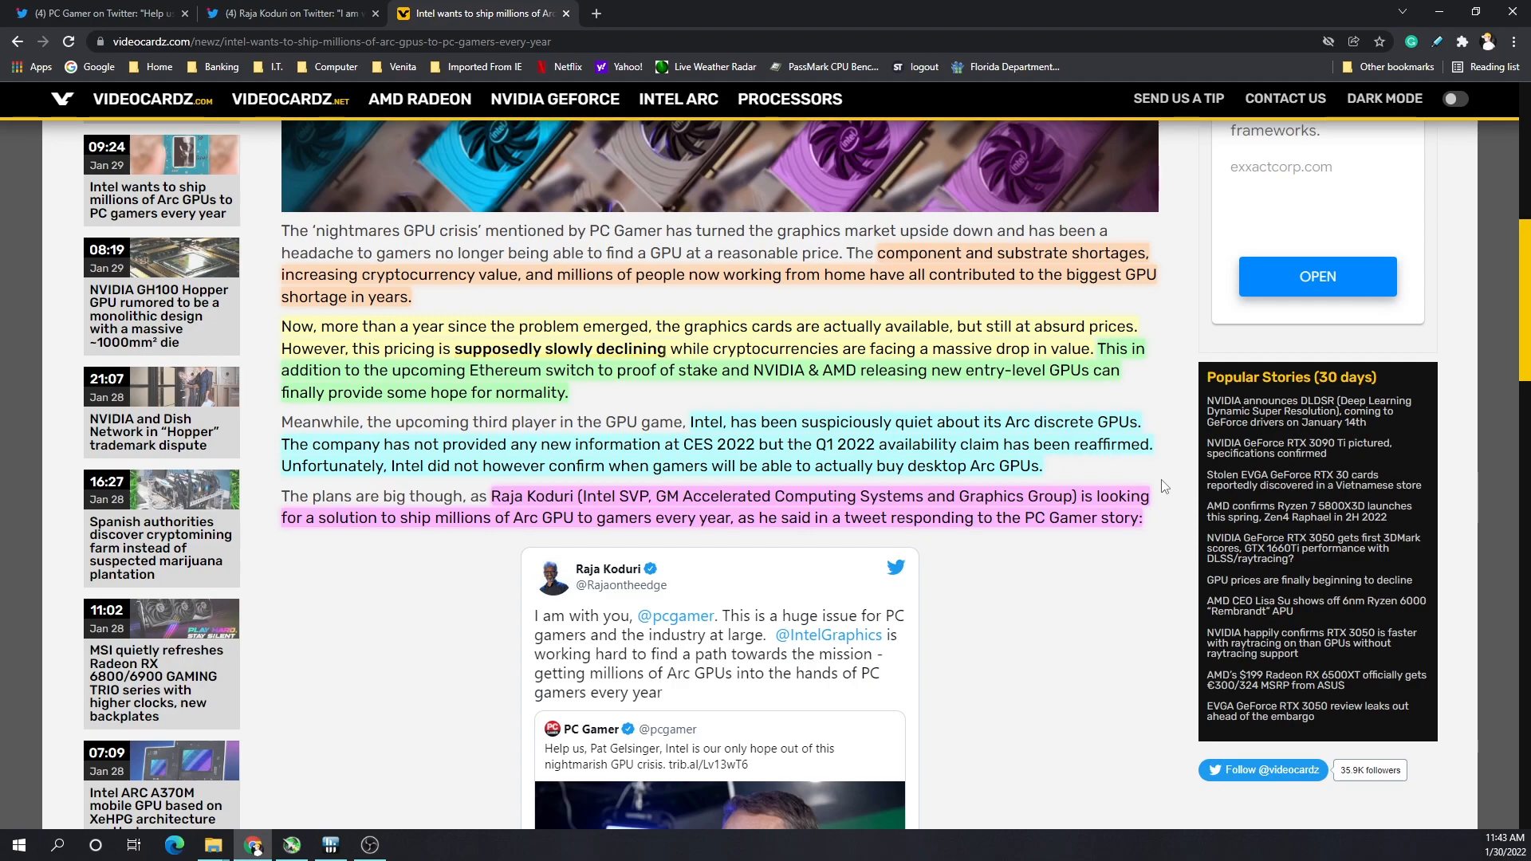
scroll(down, 3)
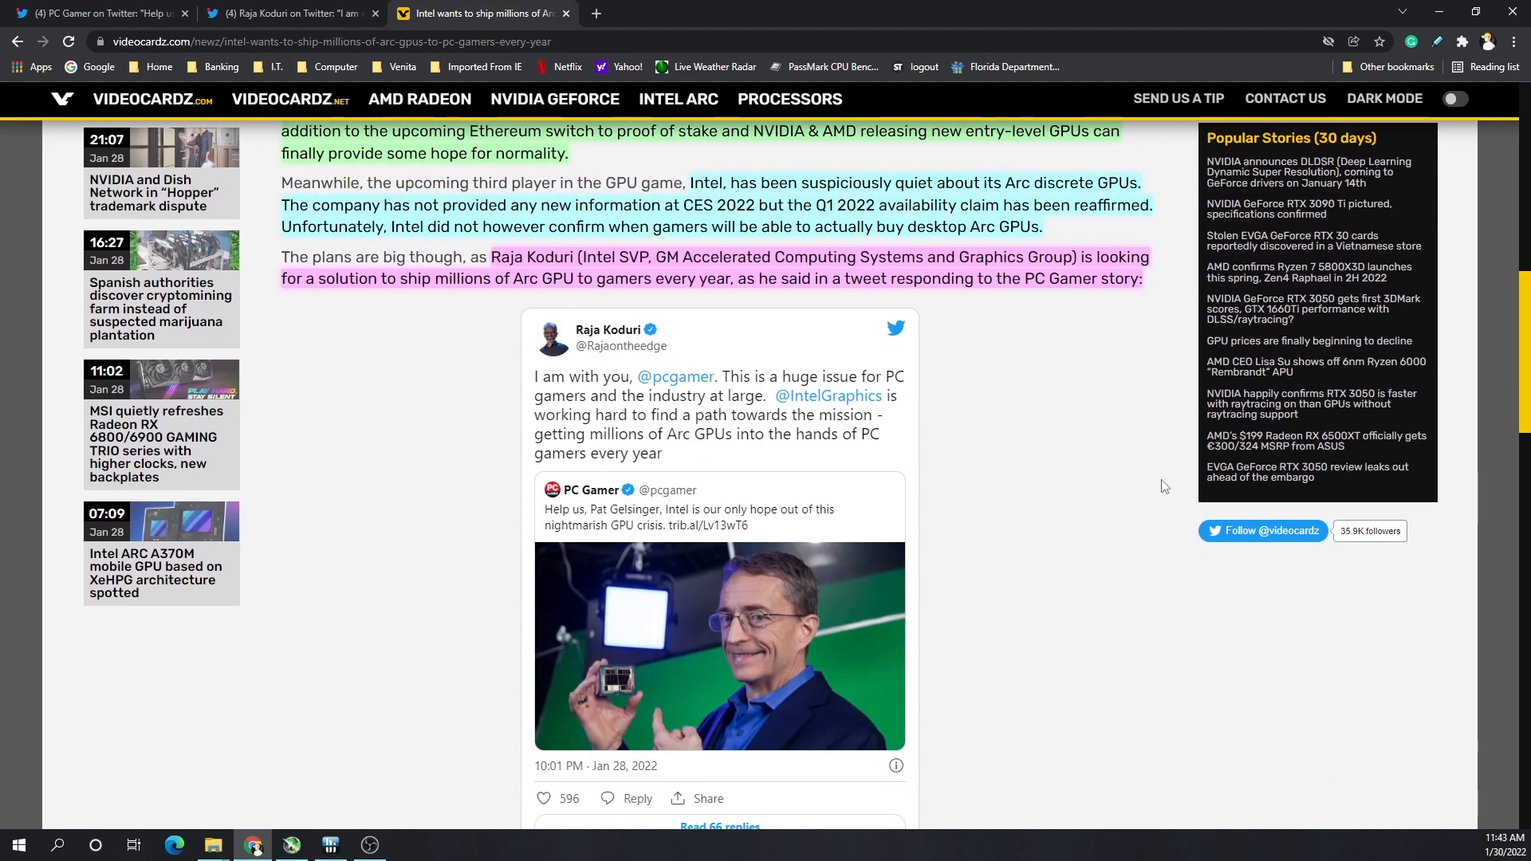
scroll(down, 3)
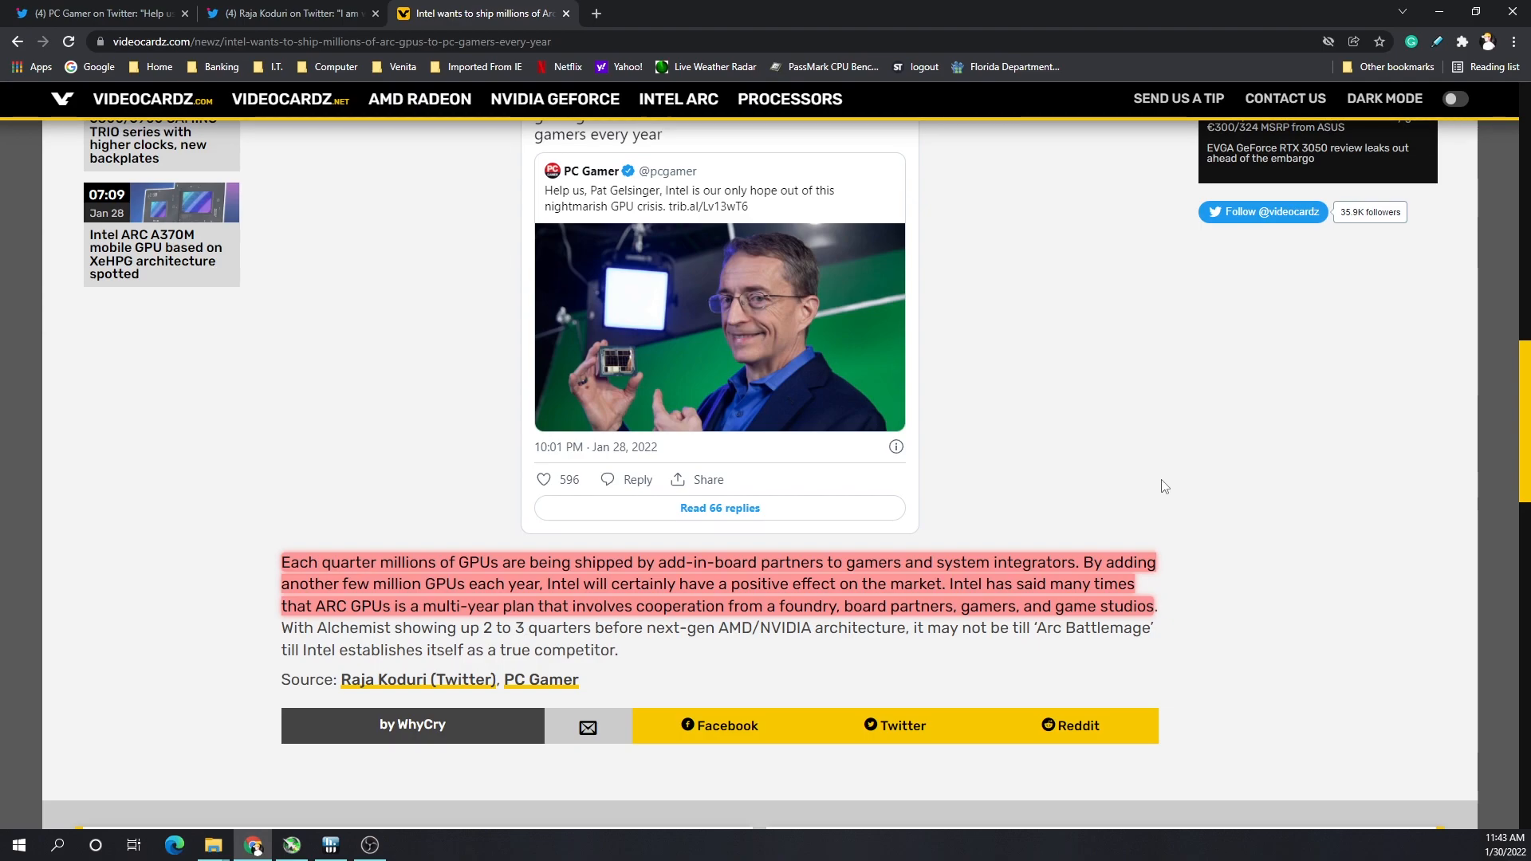
scroll(up, 3)
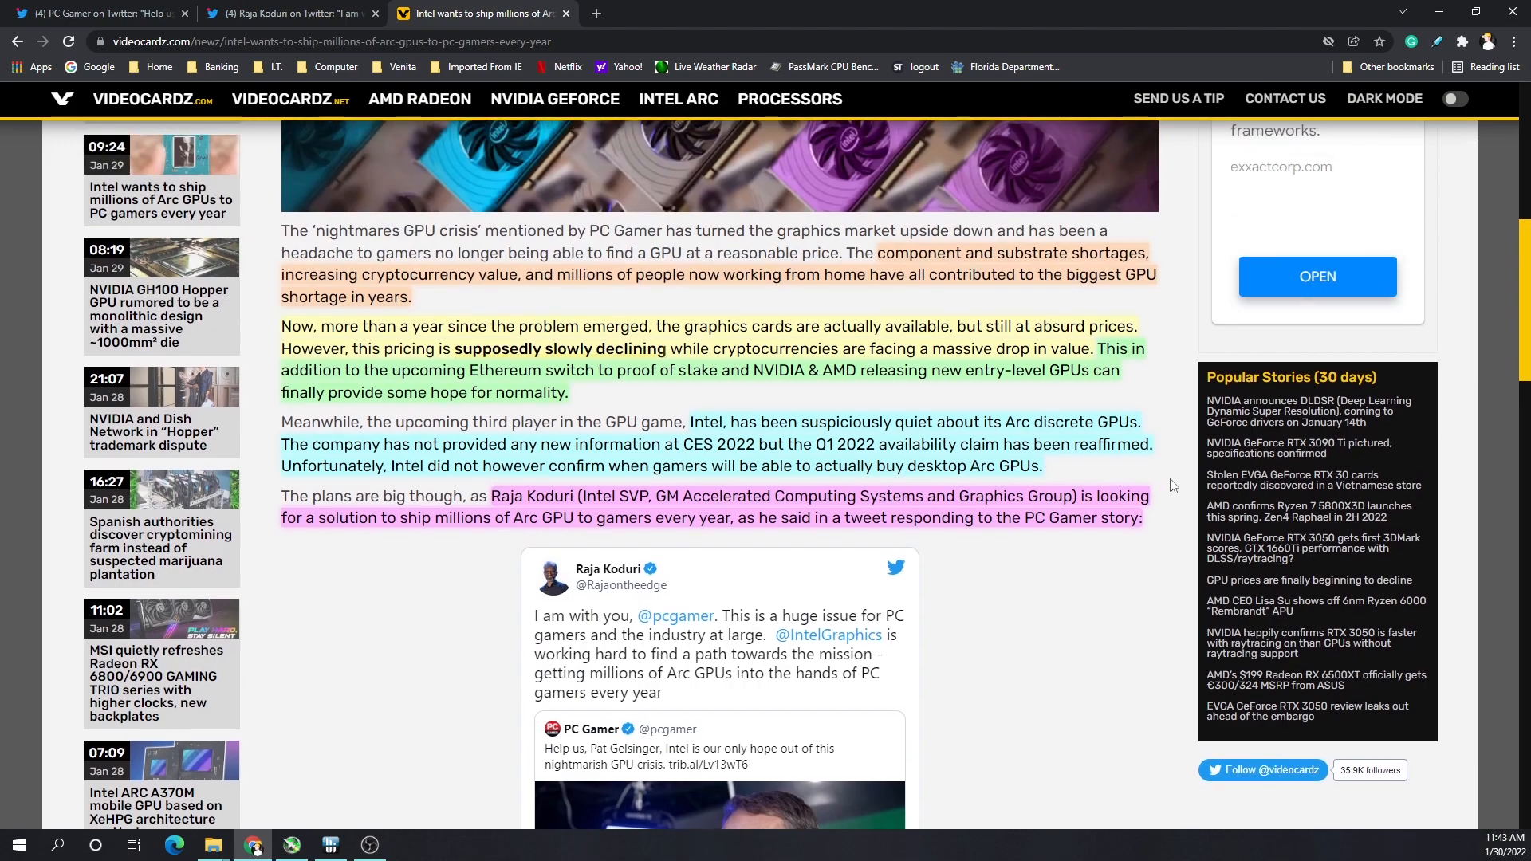
scroll(up, 3)
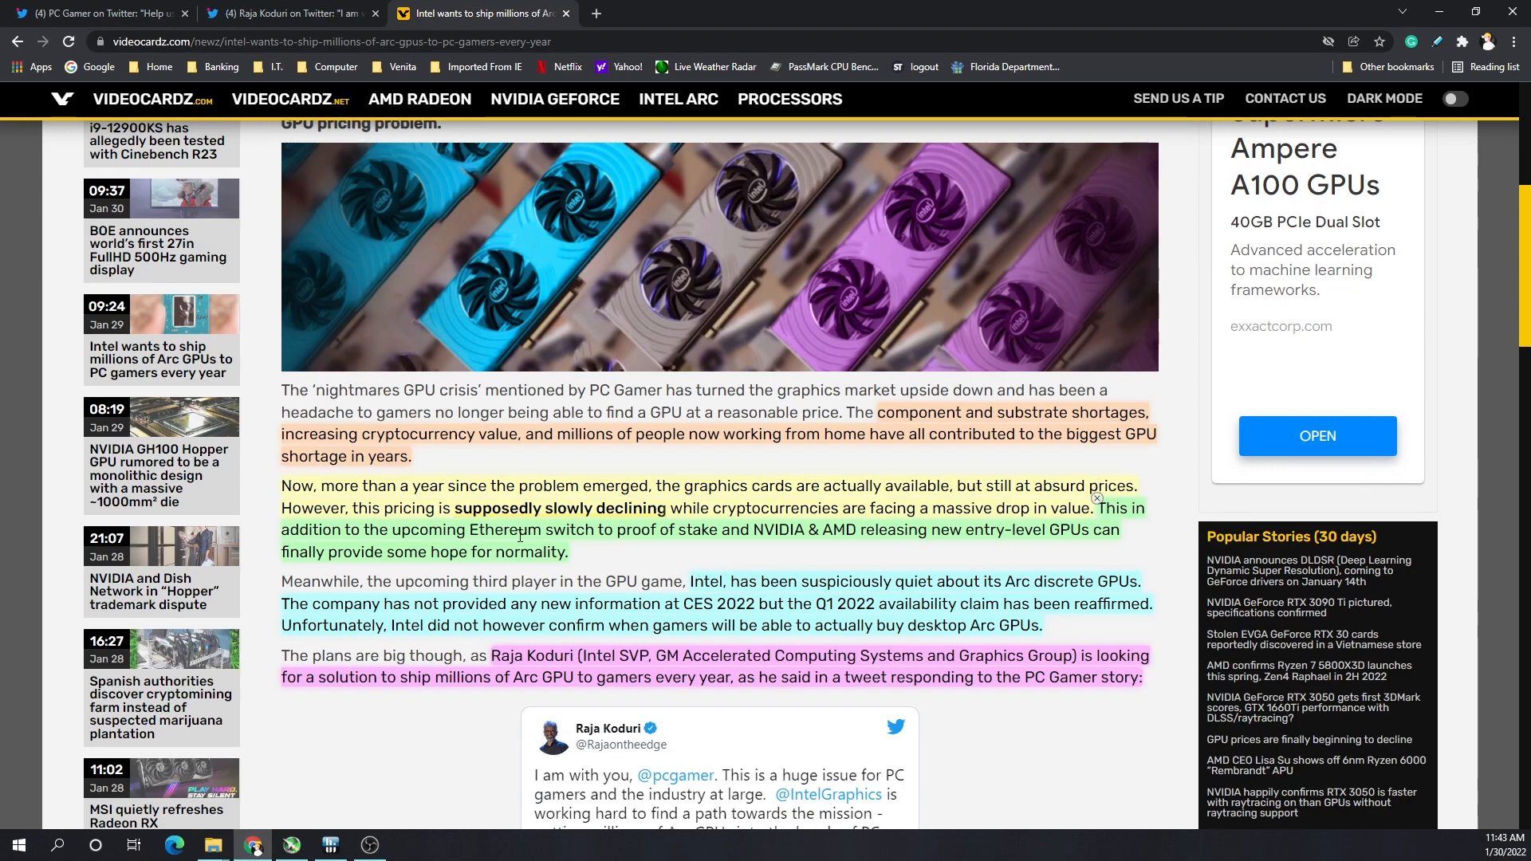
mouse_move(716, 558)
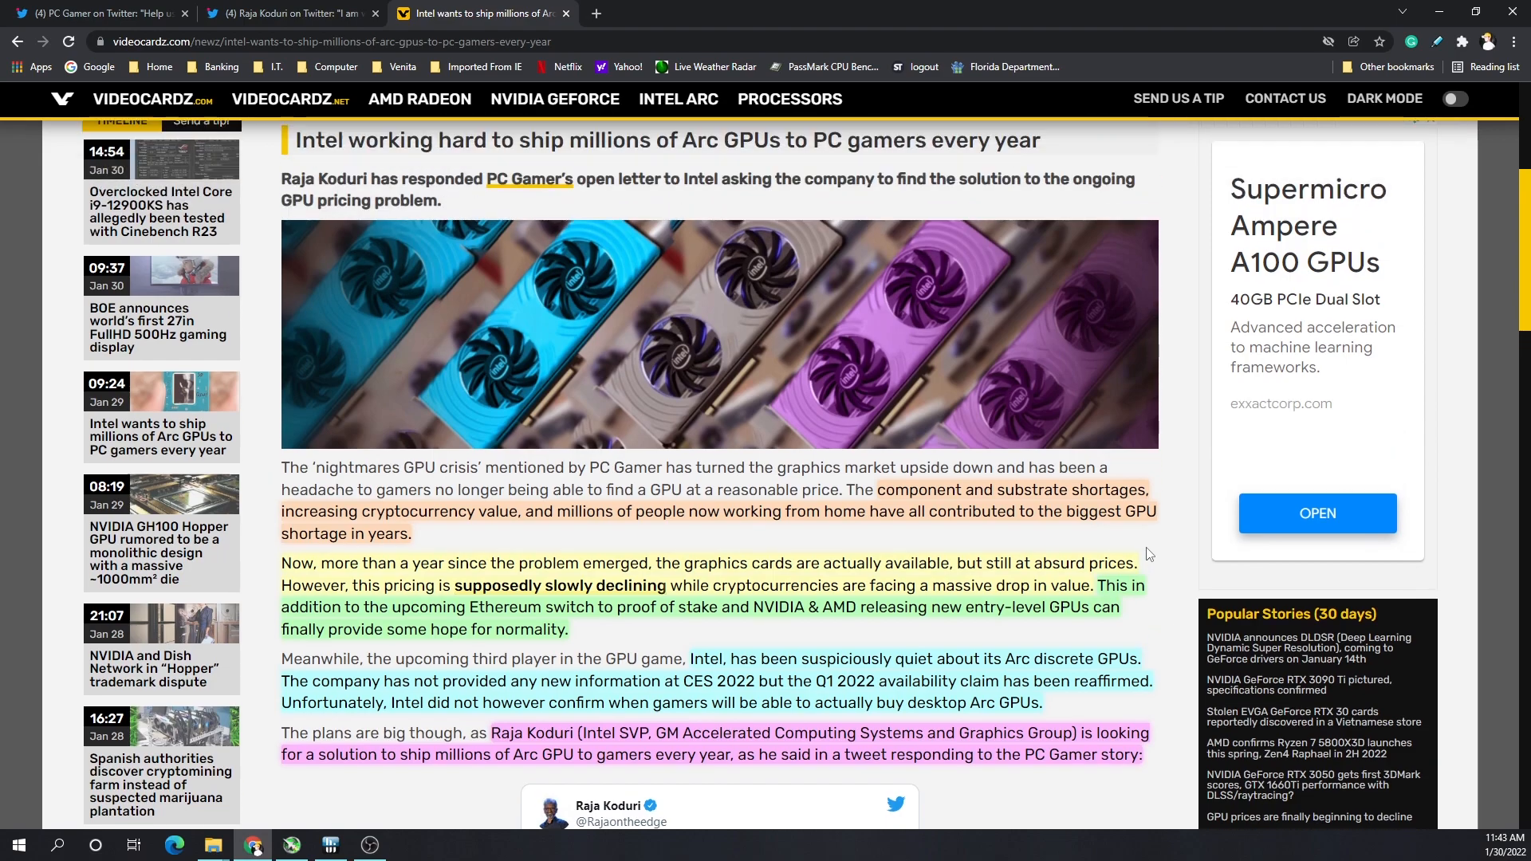
scroll(down, 3)
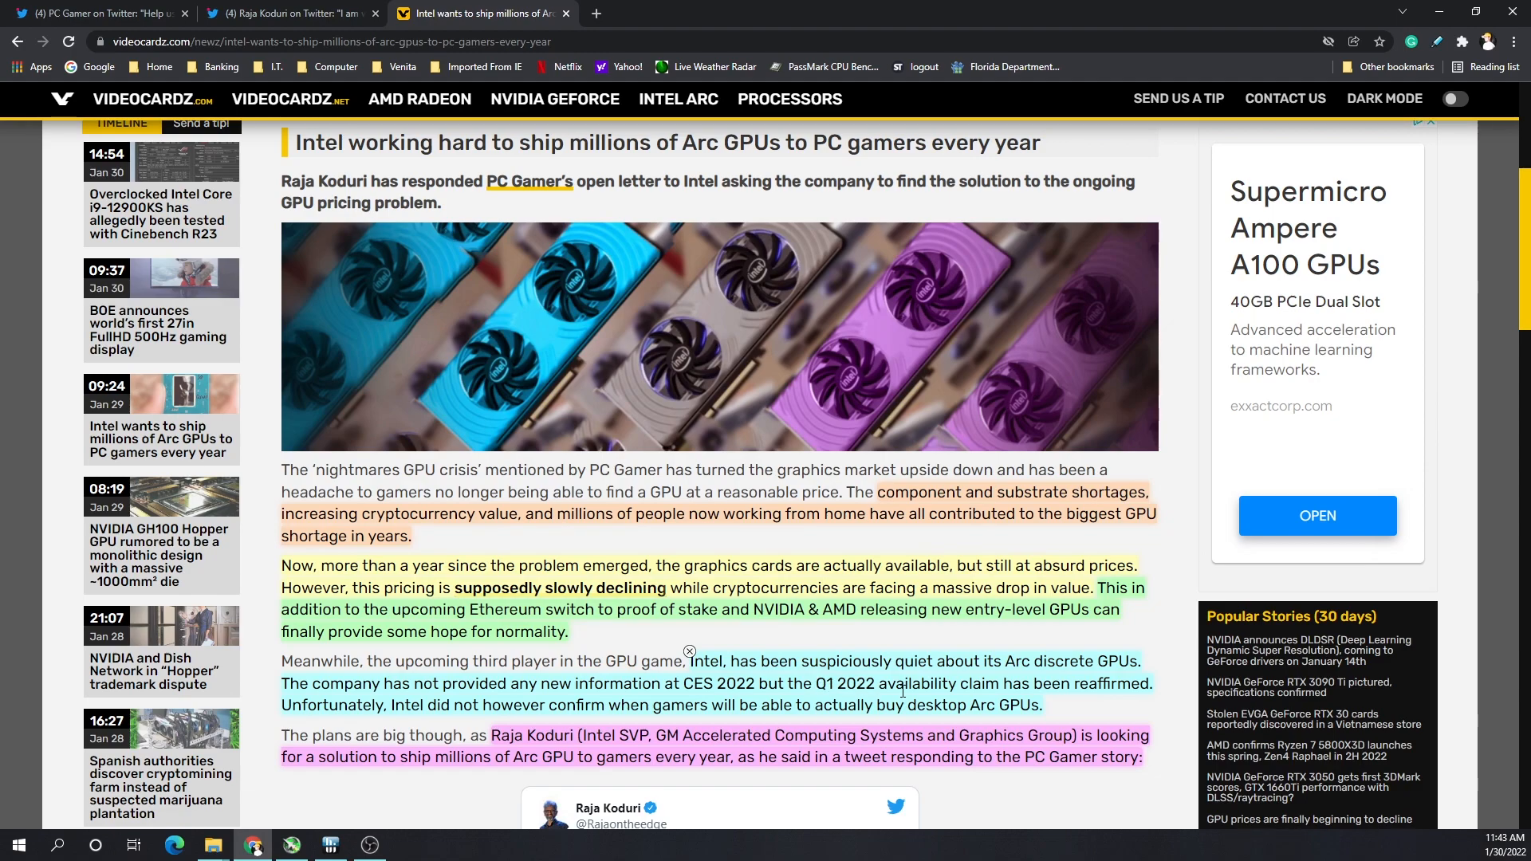
mouse_move(1072, 645)
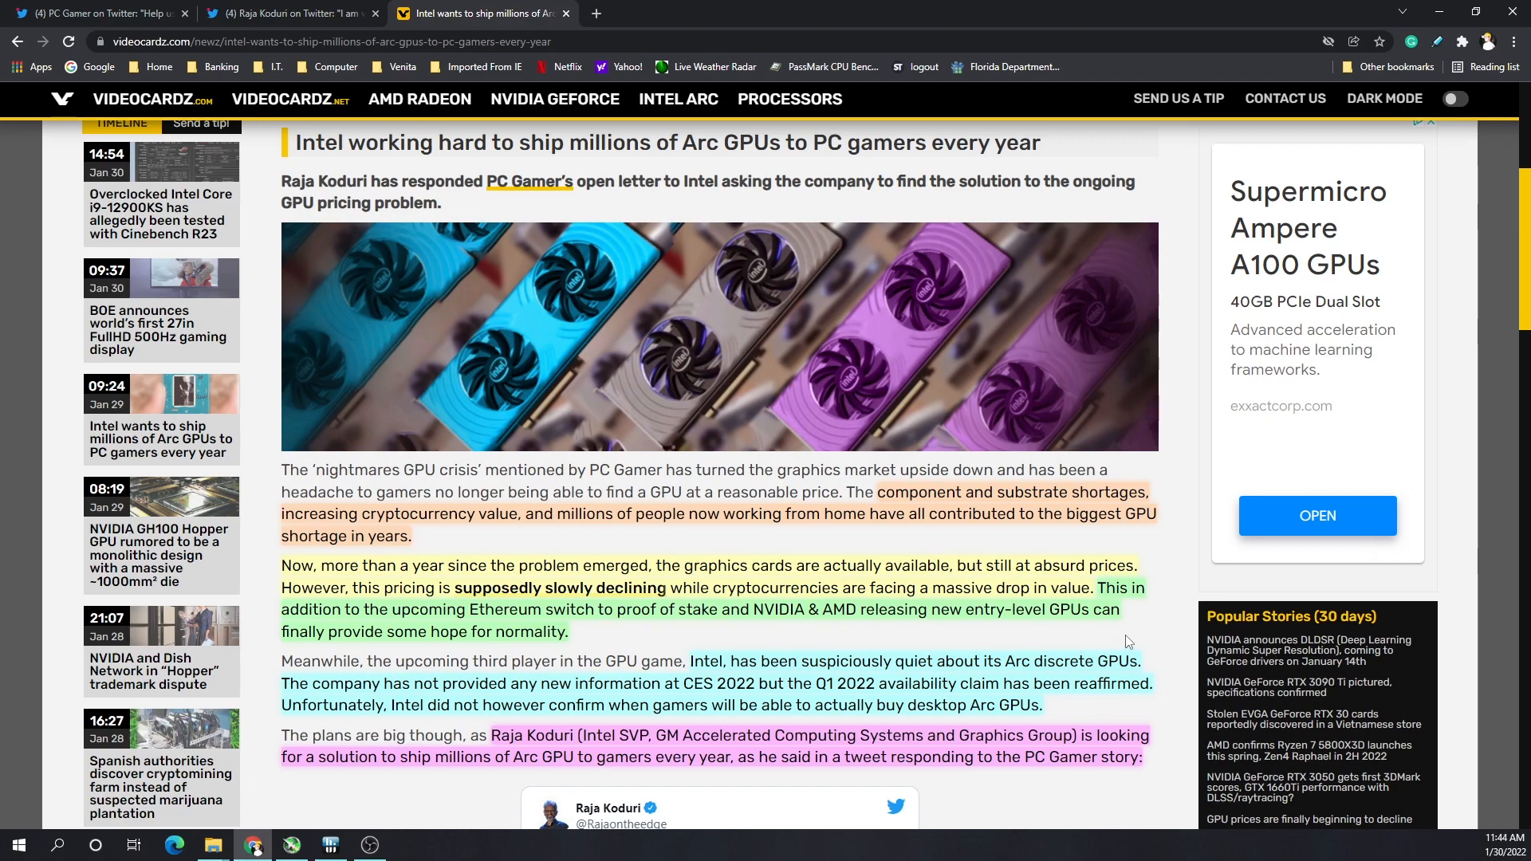
mouse_move(1163, 636)
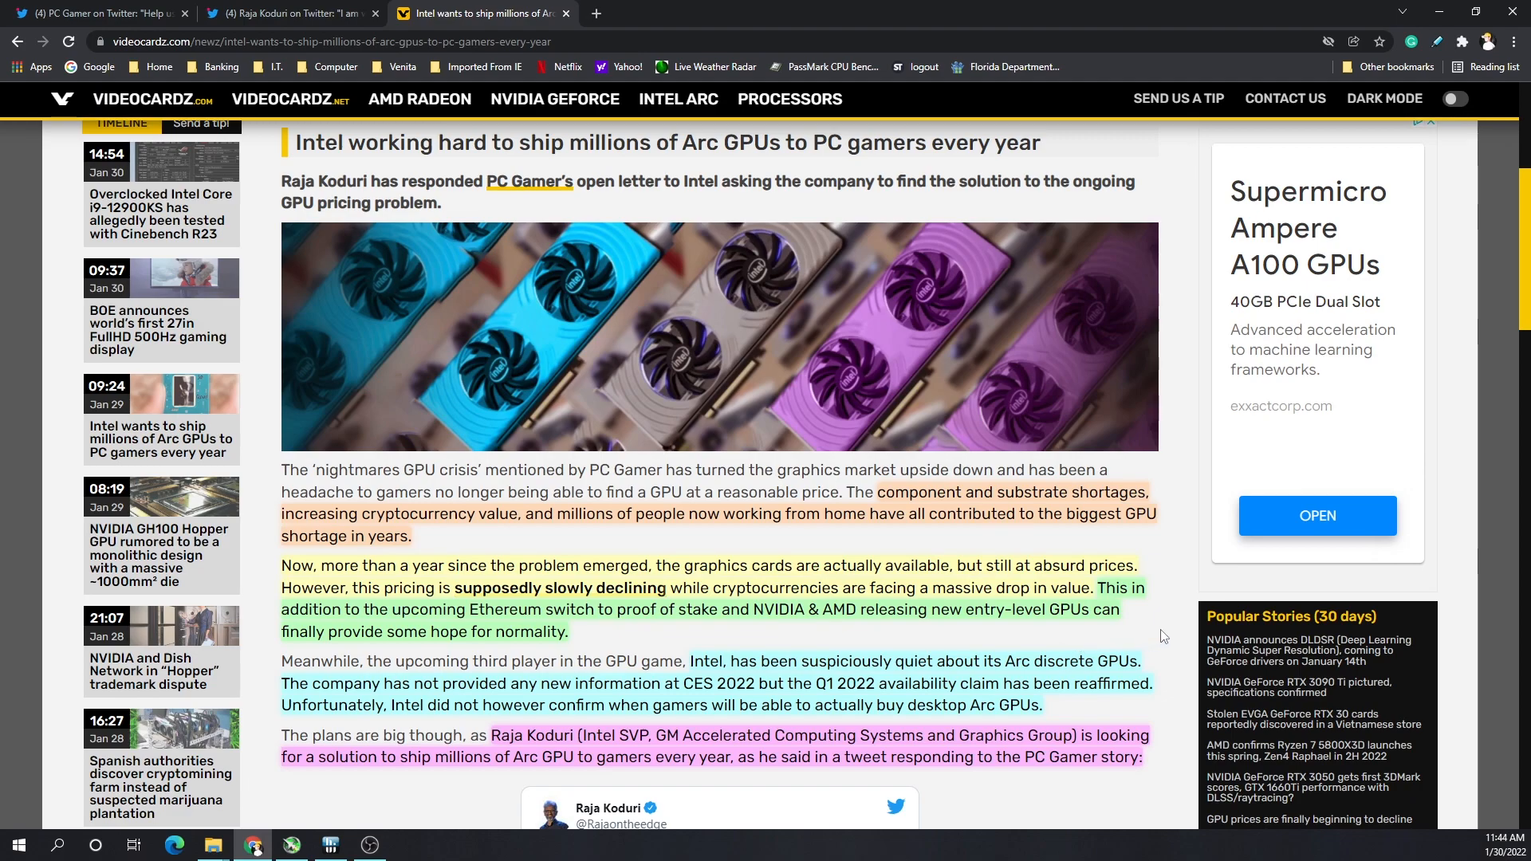